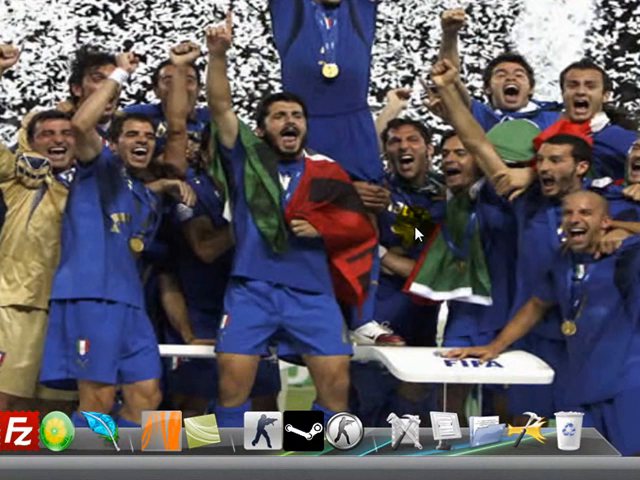
pyautogui.moveTo(298, 334)
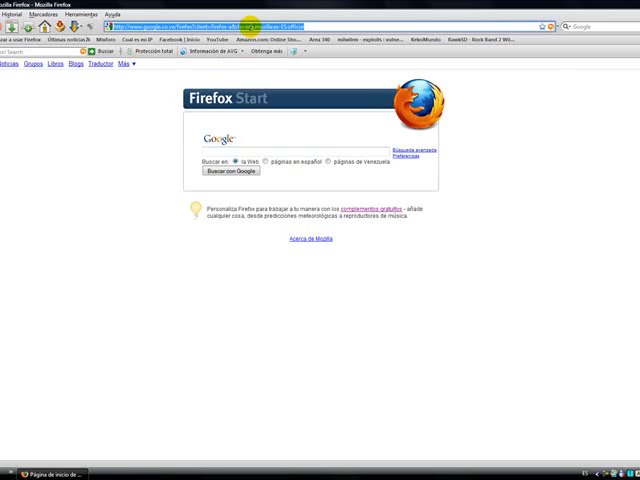
# Step: Load amxmodx.org and go to its downloads page from the left sidebar
pyautogui.write('amxmodx.org/')
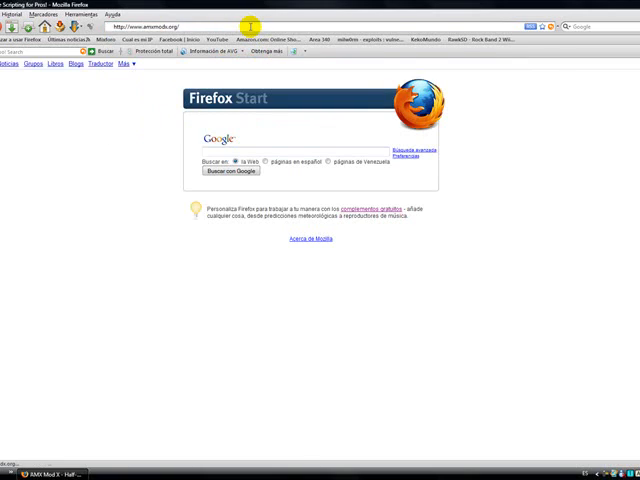
pyautogui.press('Return')
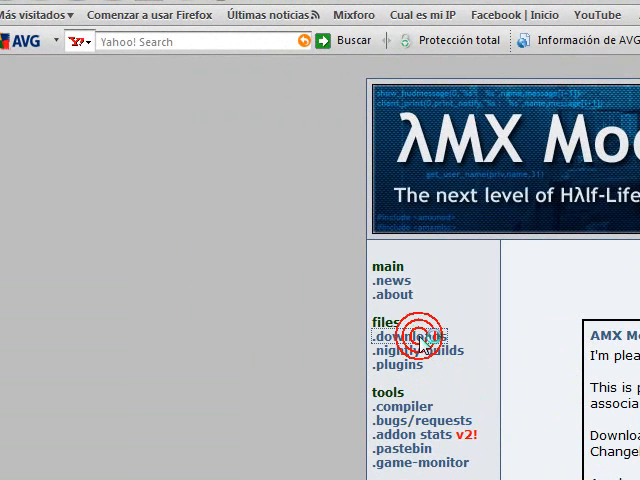
pyautogui.click(408, 336)
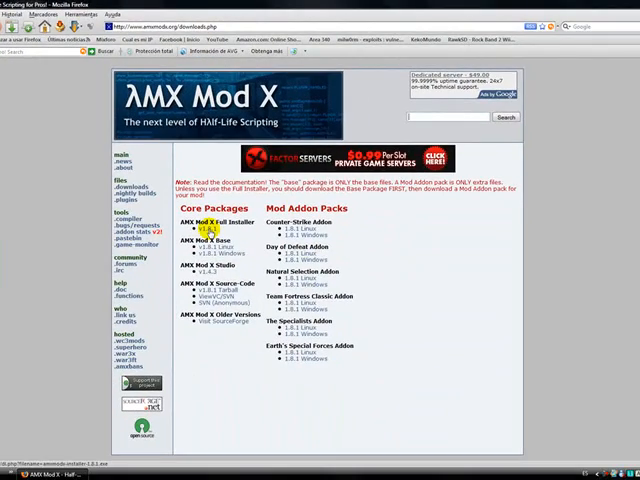
# Step: Choose the AMX Mod X Full Installer for Windows and its SourceForge.net mirror
pyautogui.click(198, 228)
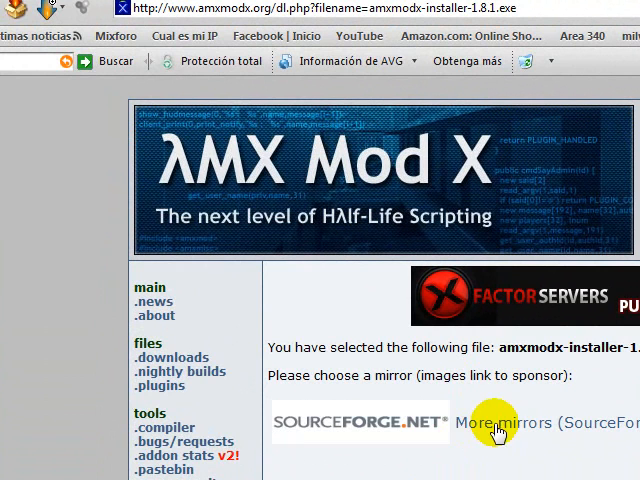
pyautogui.moveTo(548, 448)
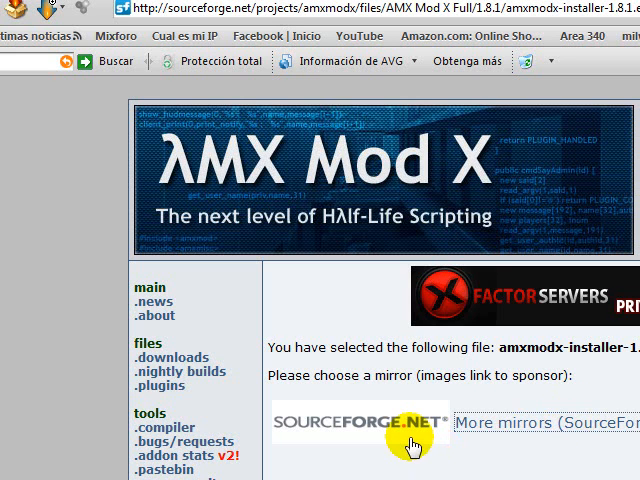
pyautogui.click(352, 422)
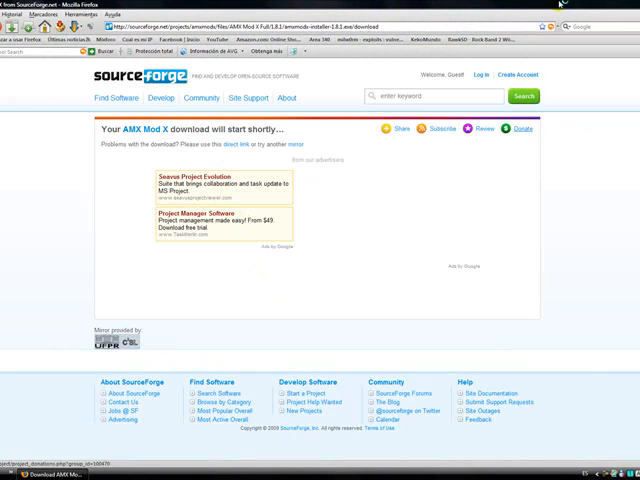
pyautogui.moveTo(390, 164)
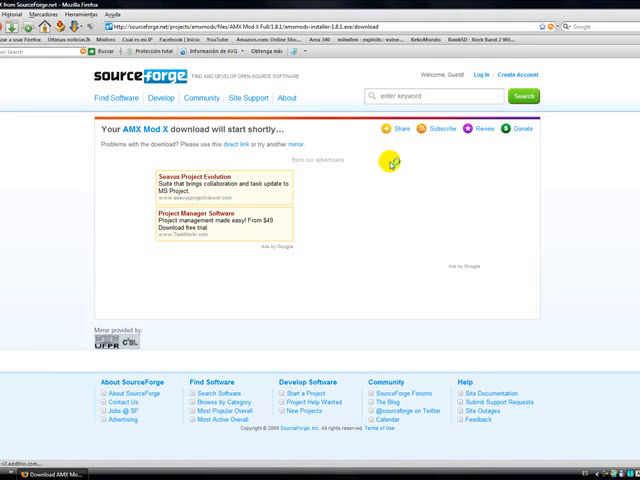
# Step: Save the AMX Mod X 1.8.1 installer file to disk via 'Guardar archivo'
pyautogui.click(400, 132)
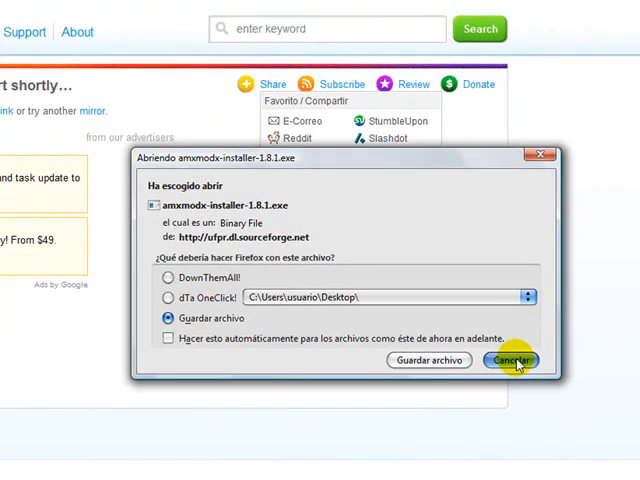
pyautogui.click(510, 360)
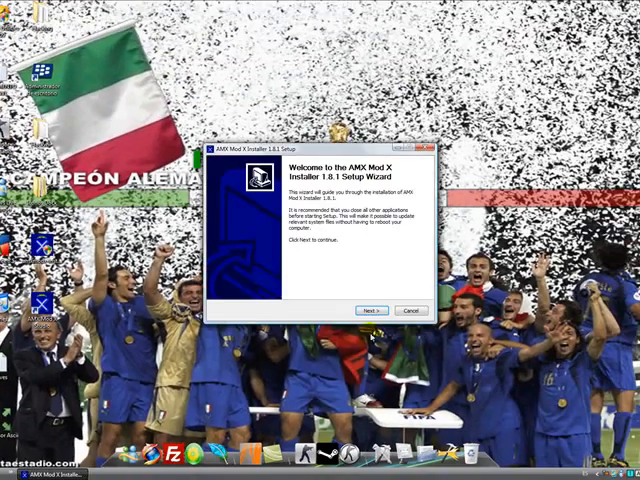
# Step: Finish the setup wizard with 'Run AMX Mod X Installer 1.8.1' checked
pyautogui.click(372, 308)
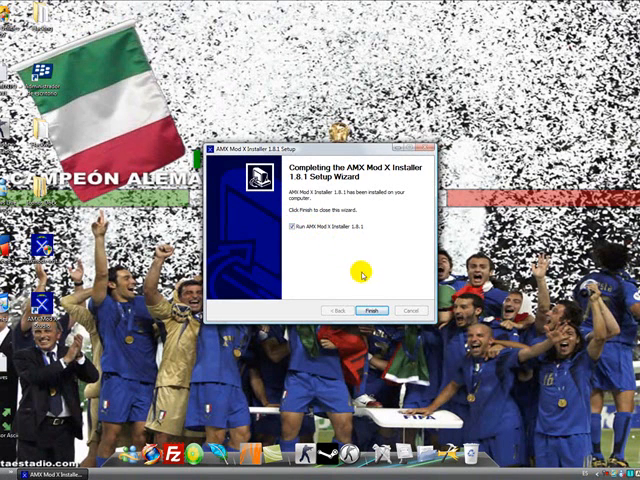
pyautogui.click(384, 308)
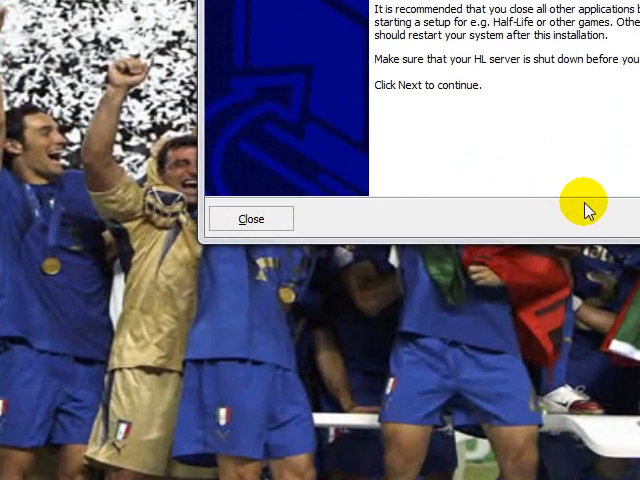
pyautogui.moveTo(480, 36)
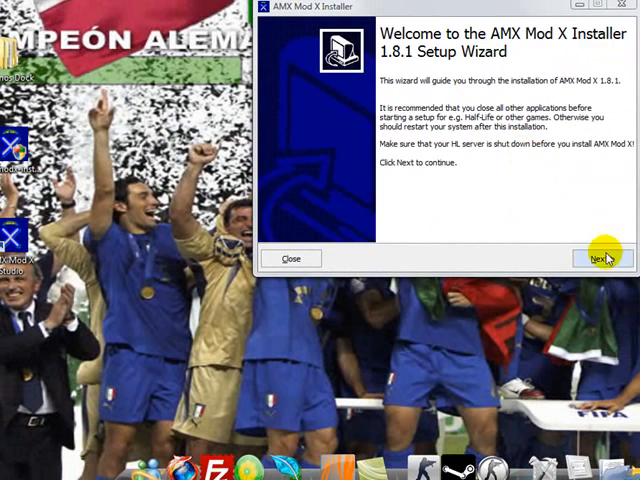
# Step: Pass the installer welcome page and accept the license agreement
pyautogui.click(582, 258)
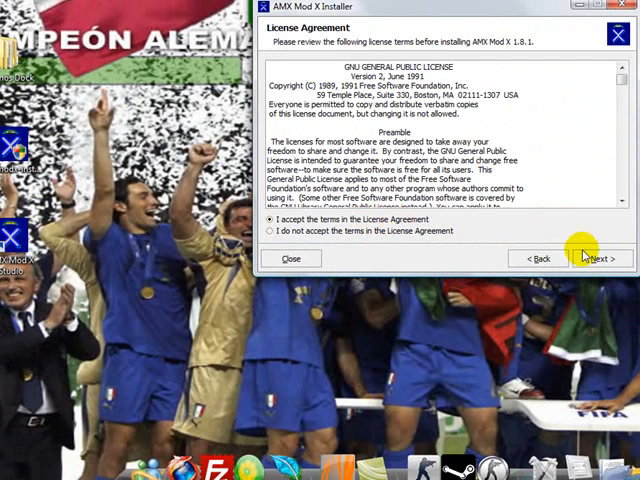
pyautogui.click(596, 258)
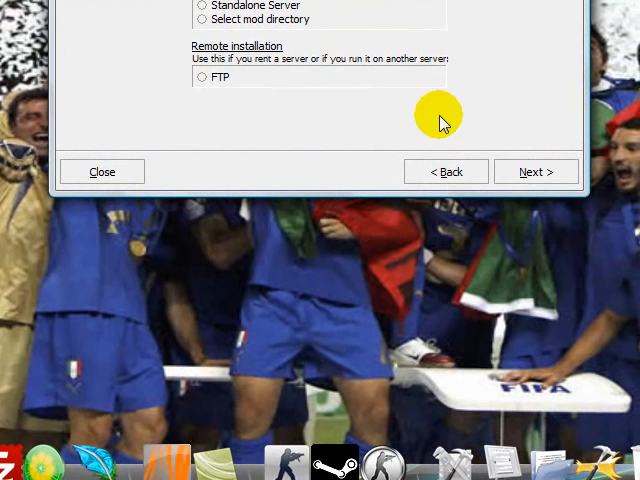
pyautogui.moveTo(442, 122)
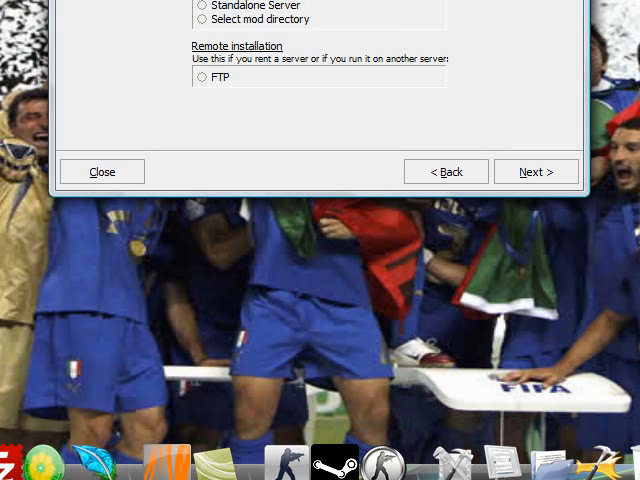
pyautogui.moveTo(270, 30)
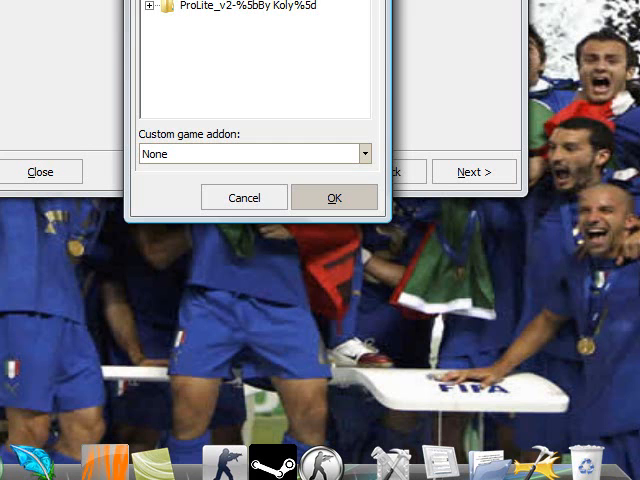
# Step: Point the install directory to the Counter-Strike folder with Counter-Strike as custom game addon
pyautogui.scroll(3)
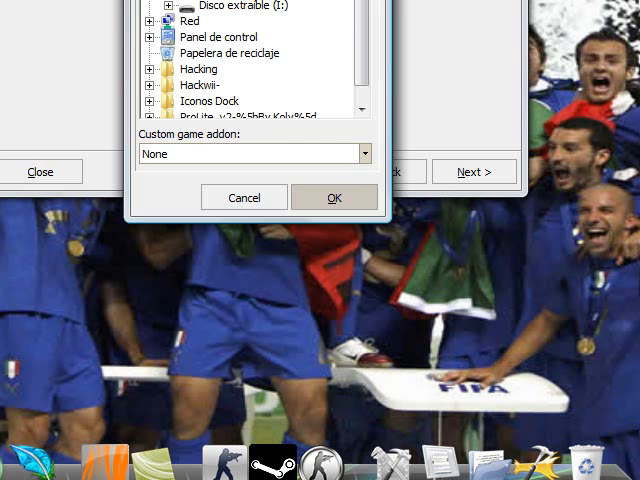
pyautogui.scroll(3)
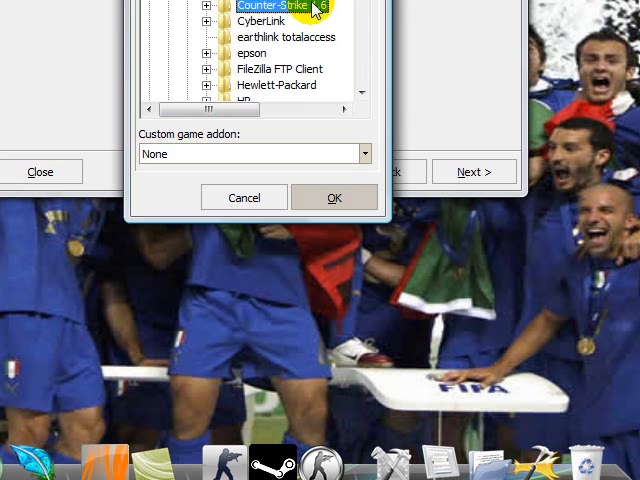
pyautogui.click(206, 4)
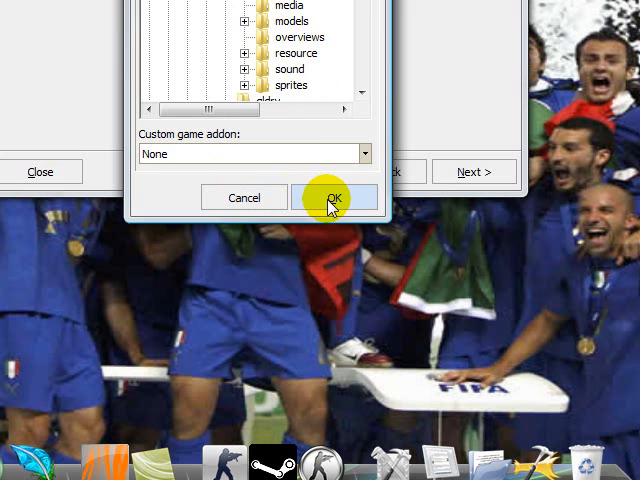
pyautogui.click(364, 152)
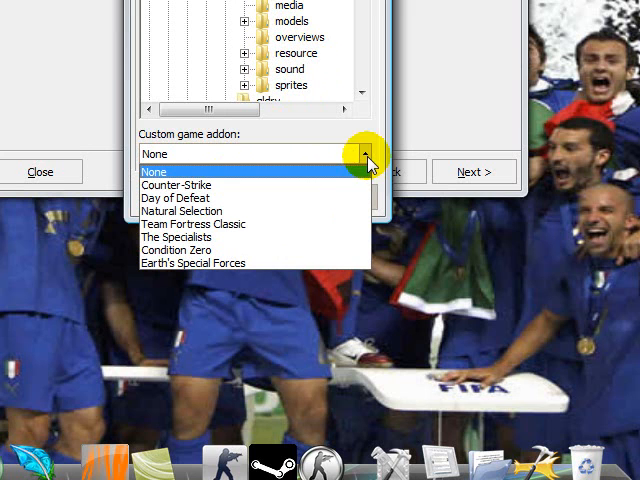
pyautogui.moveTo(232, 184)
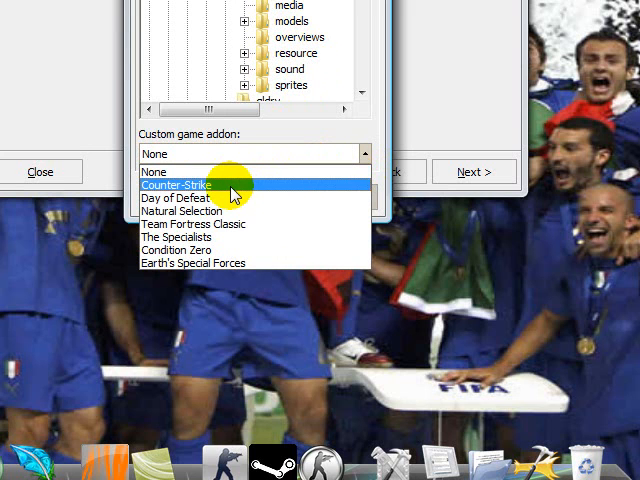
pyautogui.click(178, 184)
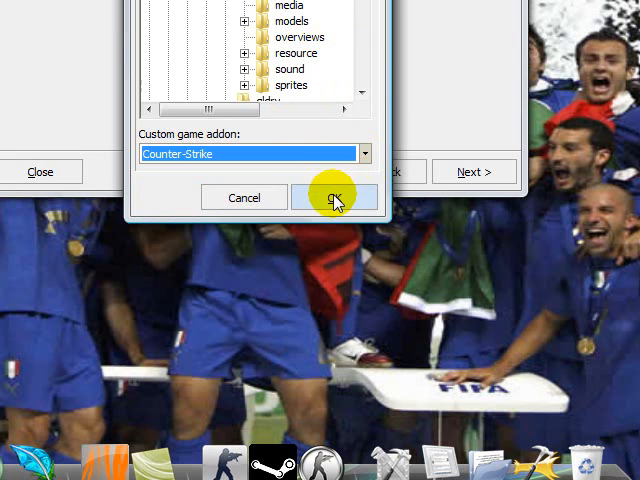
pyautogui.click(334, 196)
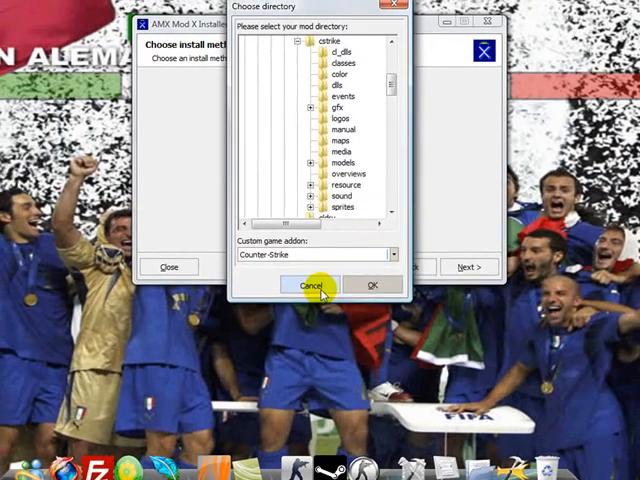
pyautogui.click(320, 284)
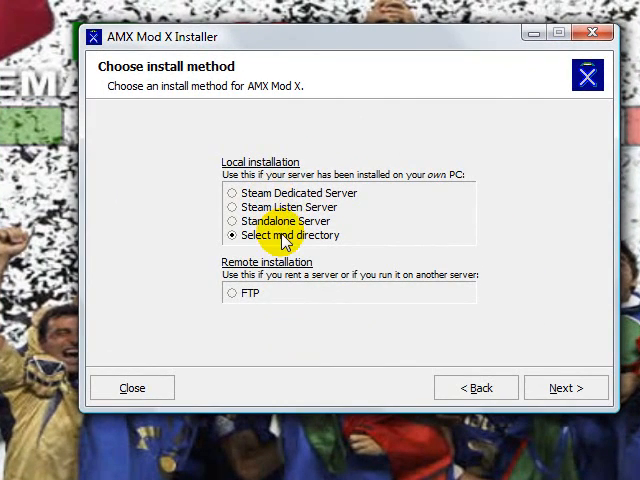
# Step: Install for a Steam Dedicated Server and select Counter-Strike from the detected mods
pyautogui.click(232, 192)
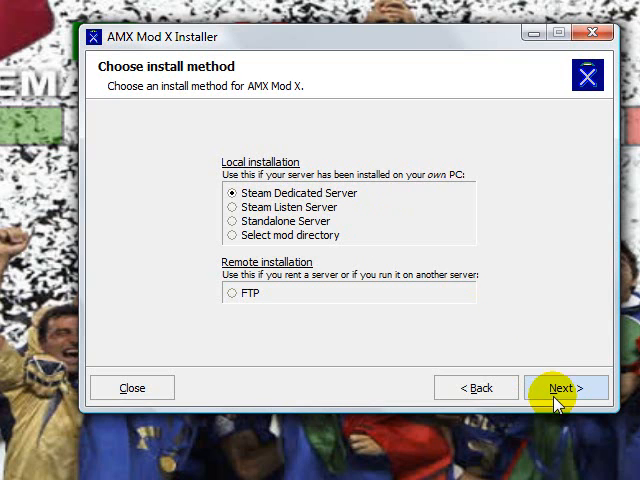
pyautogui.click(566, 388)
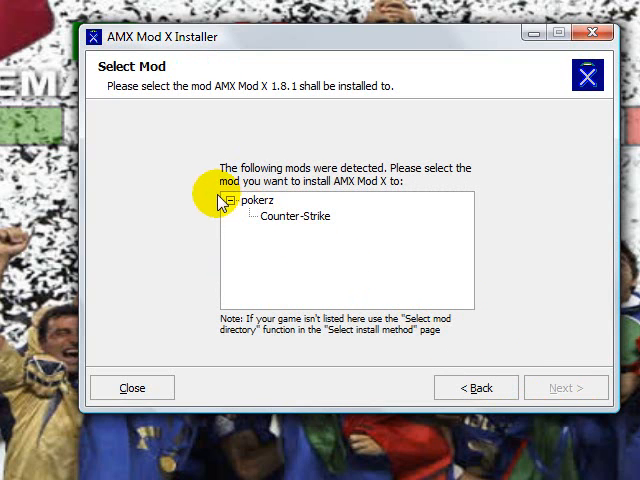
pyautogui.moveTo(296, 202)
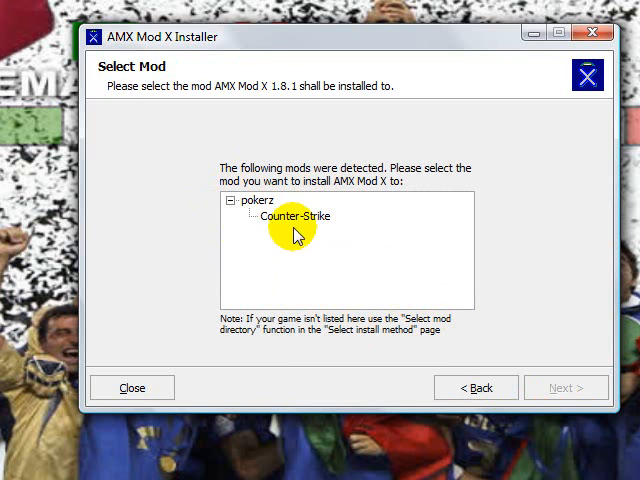
pyautogui.moveTo(408, 210)
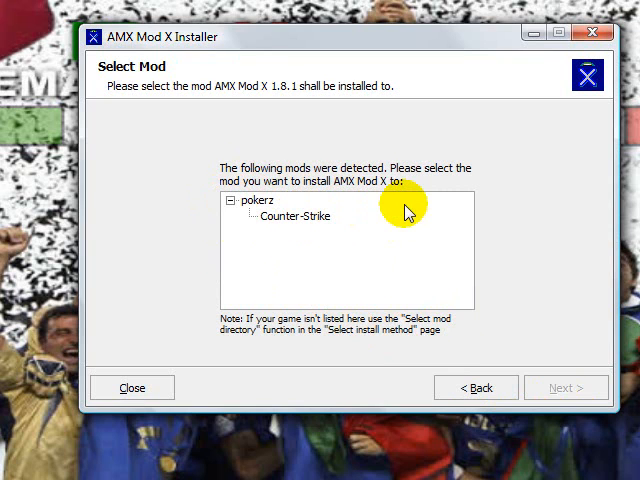
pyautogui.click(292, 216)
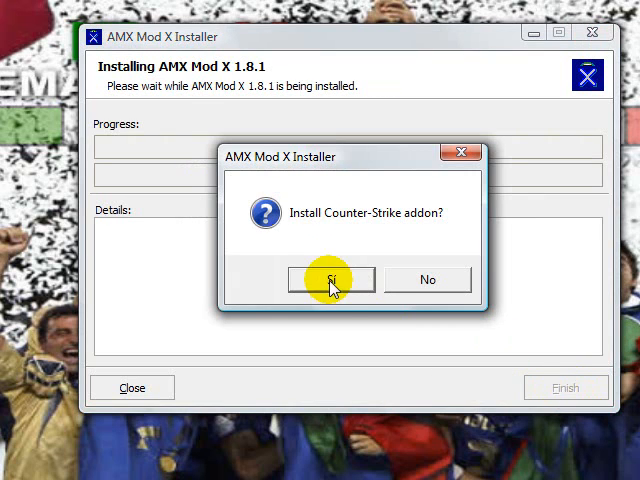
# Step: Confirm installing the Counter-Strike addon and shutting down Steam so copying begins
pyautogui.click(330, 280)
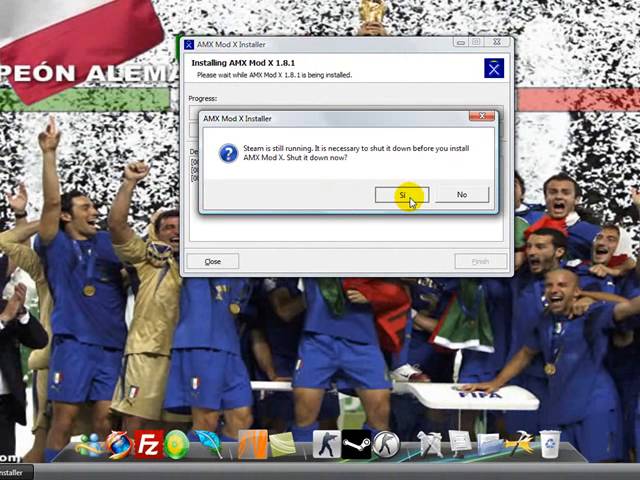
pyautogui.click(398, 194)
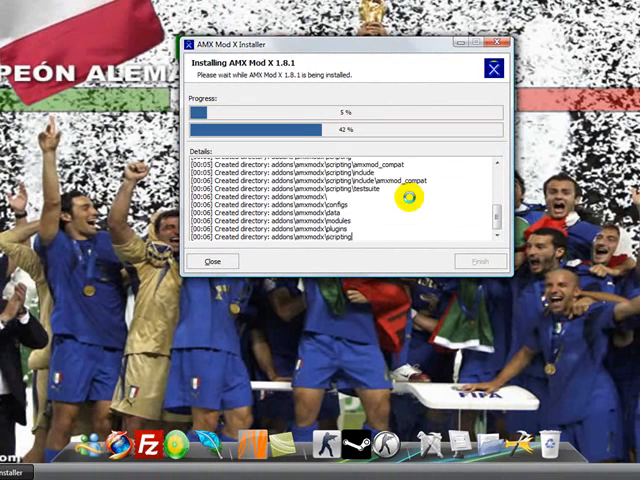